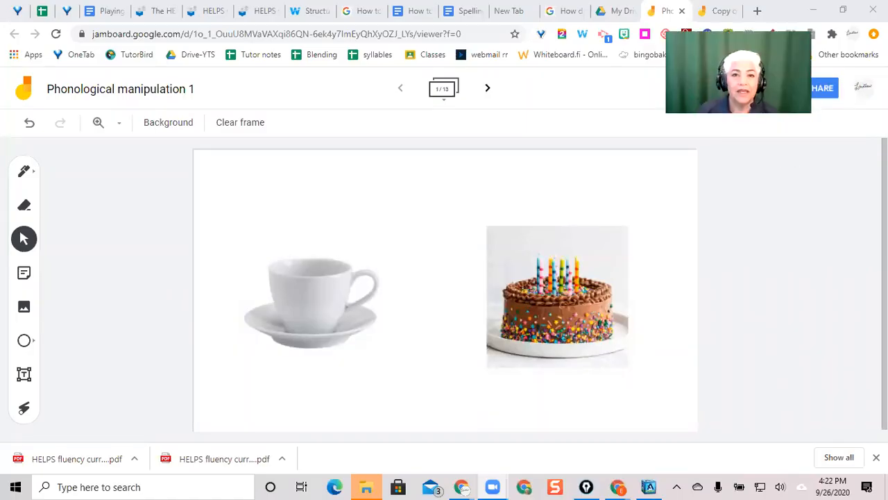
mouse_move(487, 273)
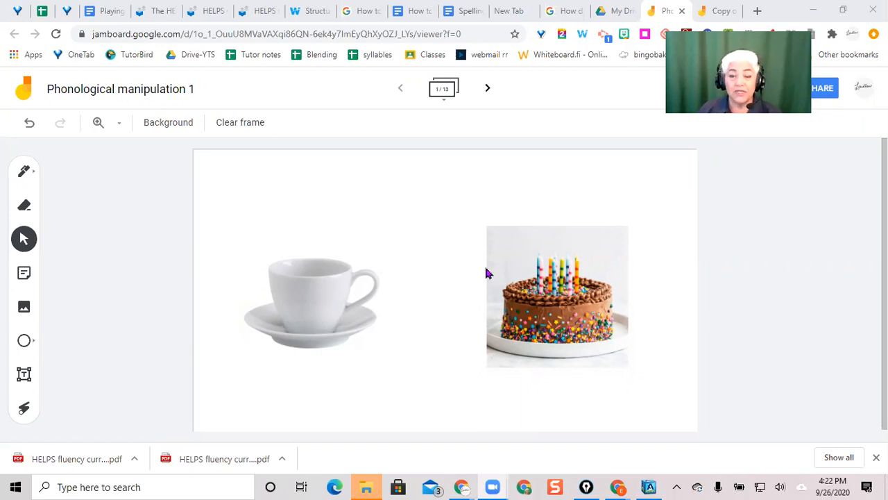
mouse_move(319, 380)
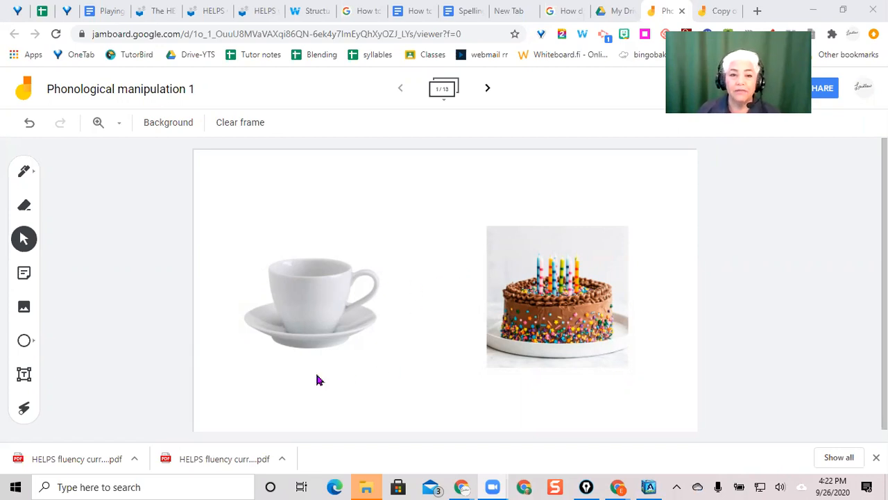
mouse_move(311, 368)
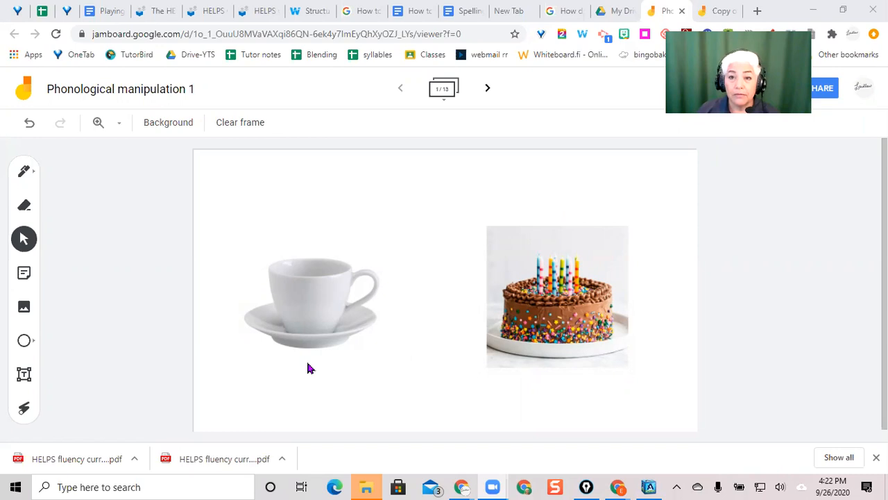
mouse_move(581, 369)
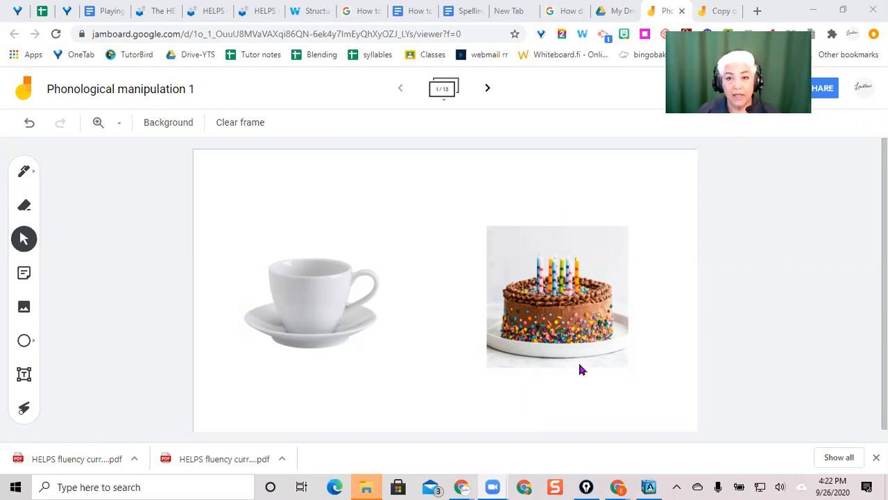
mouse_move(69, 240)
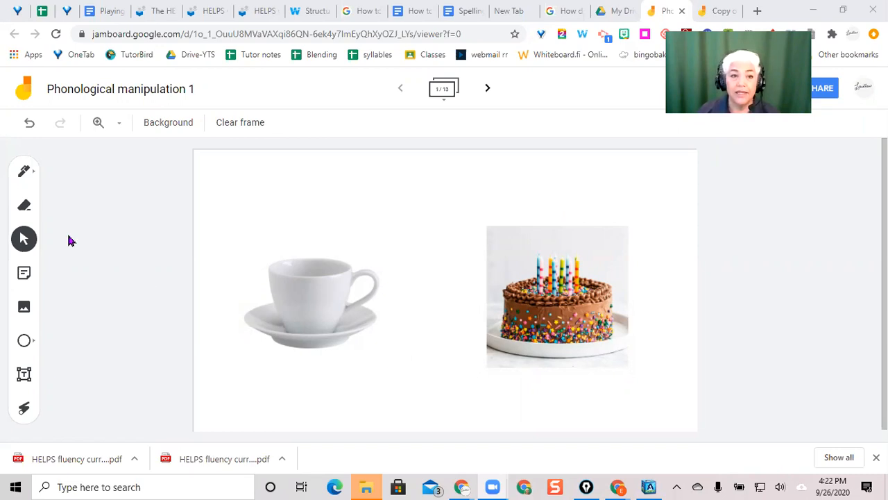
mouse_move(41, 222)
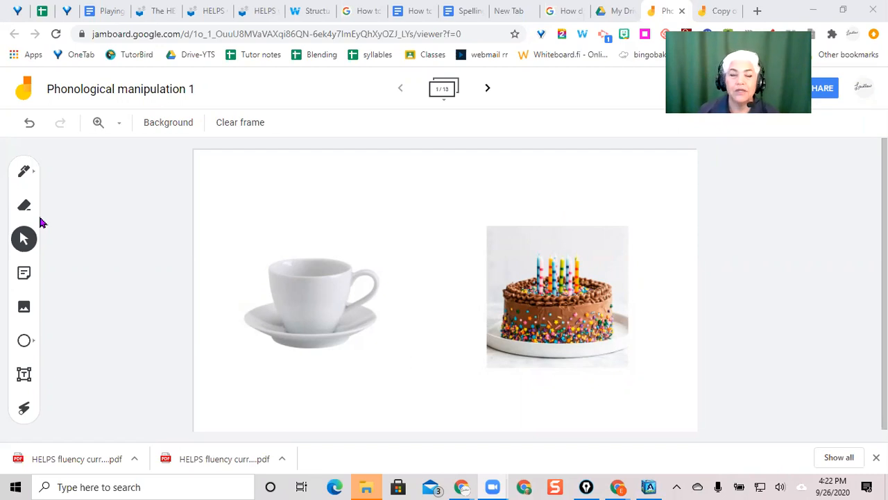
mouse_move(23, 171)
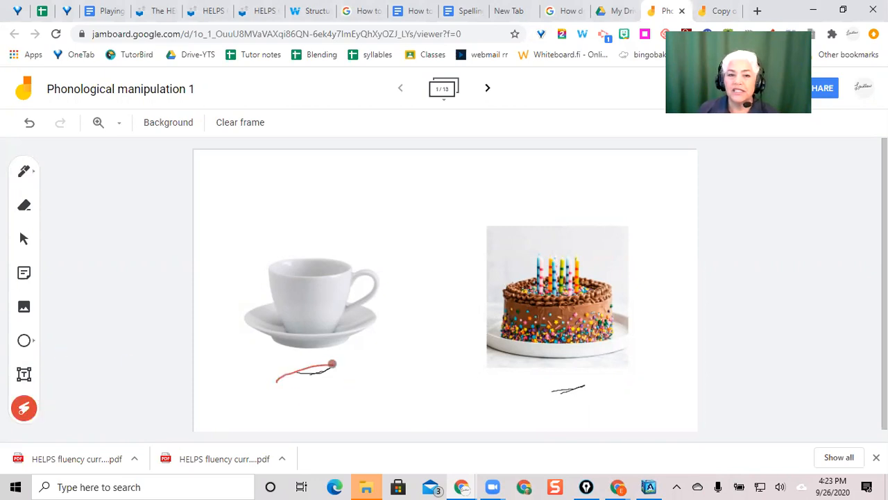
Trace a short laser-pointer mark beneath the teacup picture.
left_click_drag(331, 364, 366, 380)
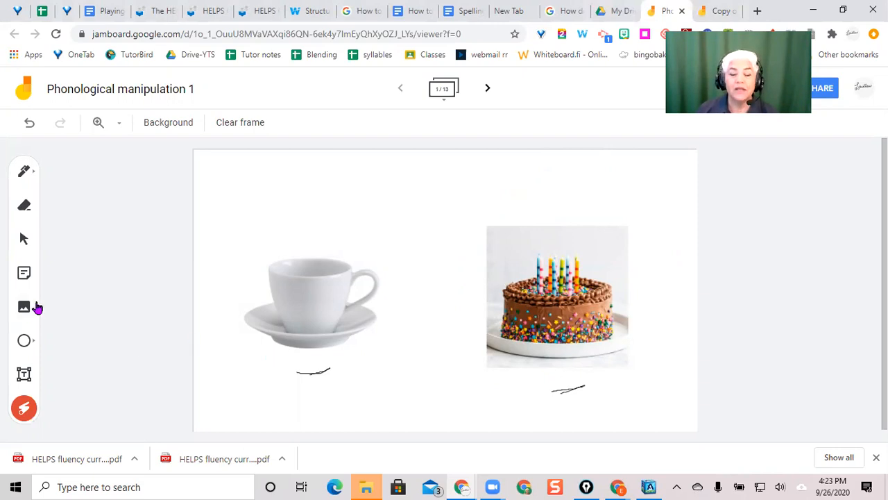
mouse_move(613, 124)
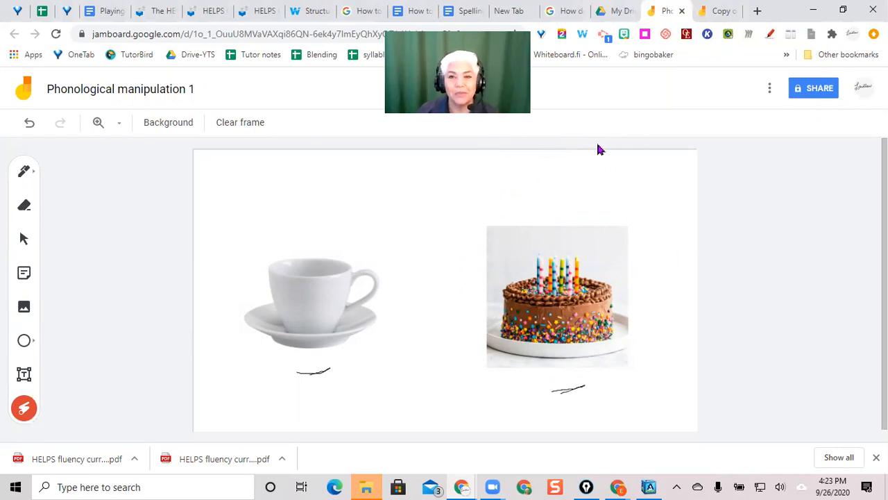
mouse_move(708, 117)
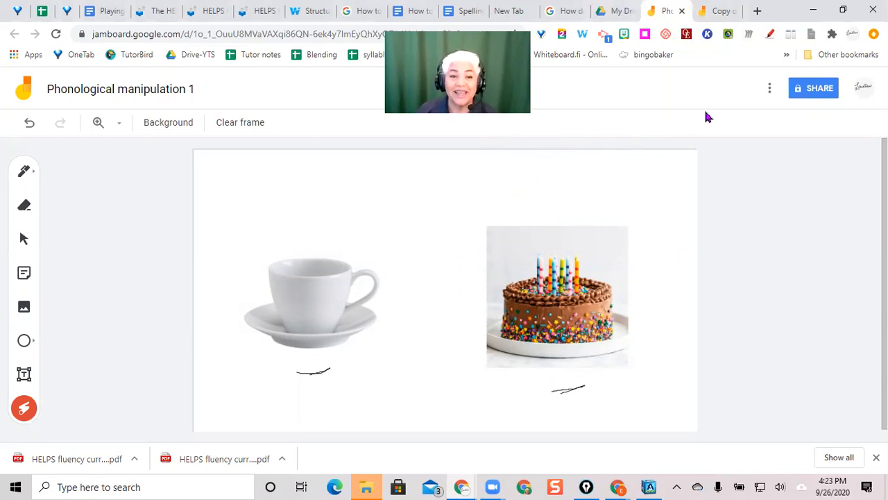
mouse_move(727, 108)
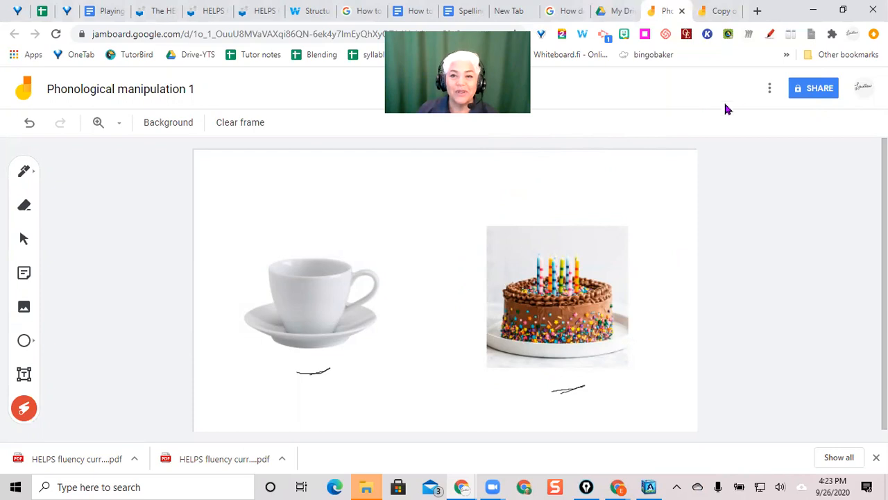
Make a copy of the 'Phonological manipulation 1' jam in My Drive.
left_click(769, 89)
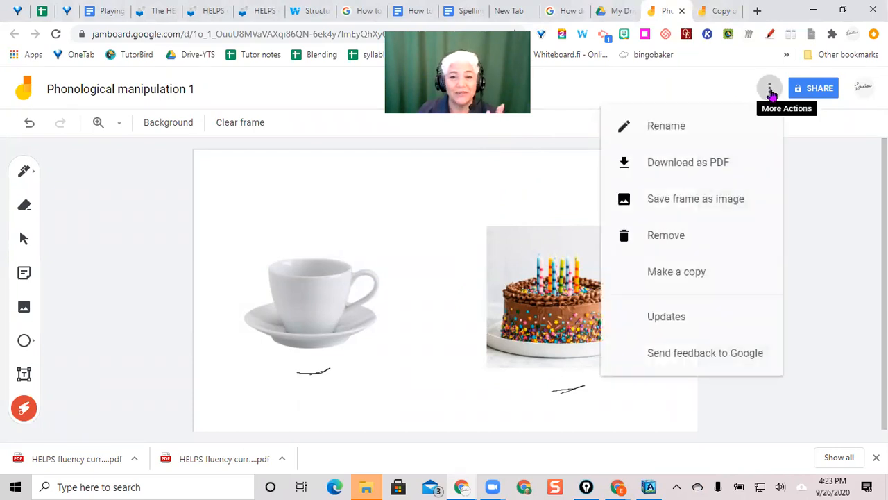
mouse_move(696, 271)
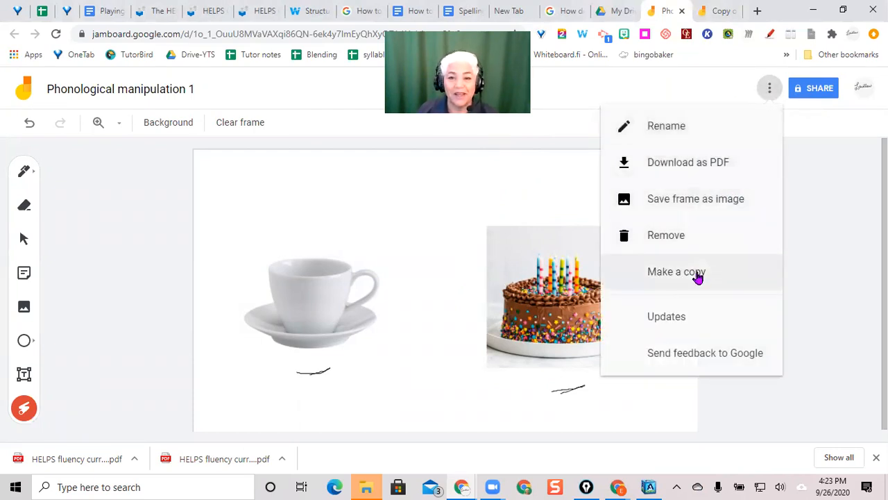
left_click(677, 271)
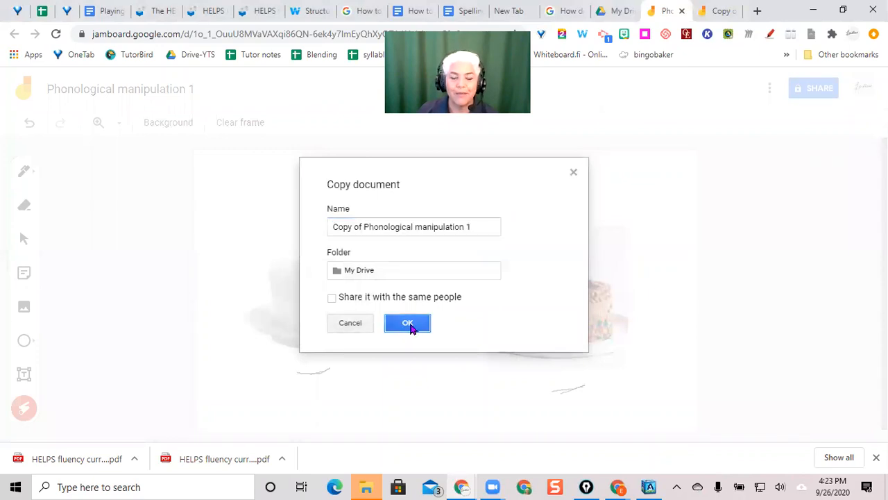
left_click(408, 321)
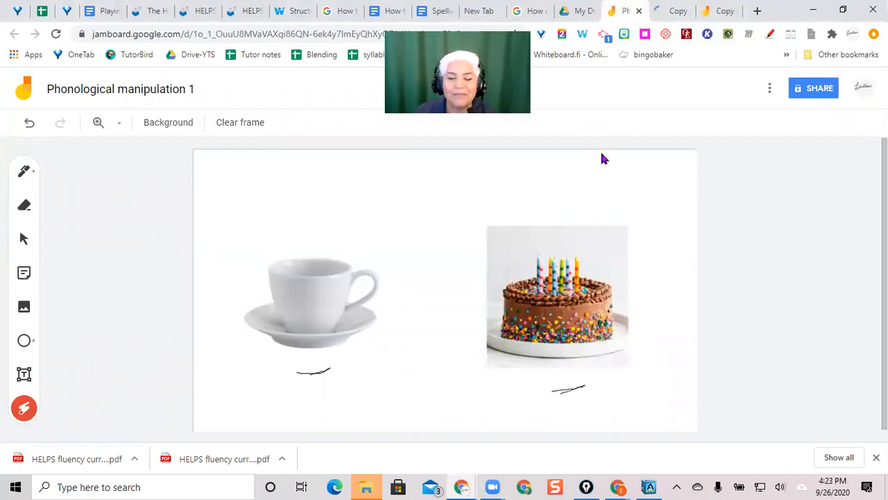
Delete the teacup picture so only the cake remains, then move to the foot-and-ball frame.
left_click(336, 316)
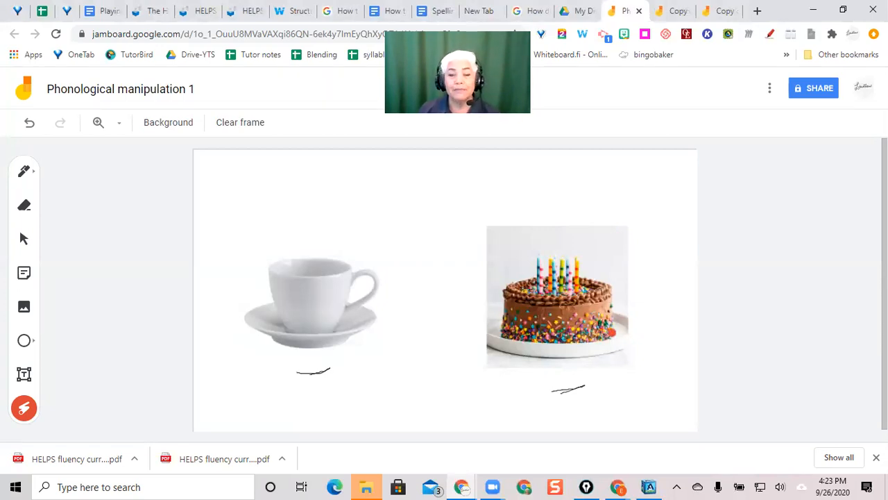
left_click(280, 281)
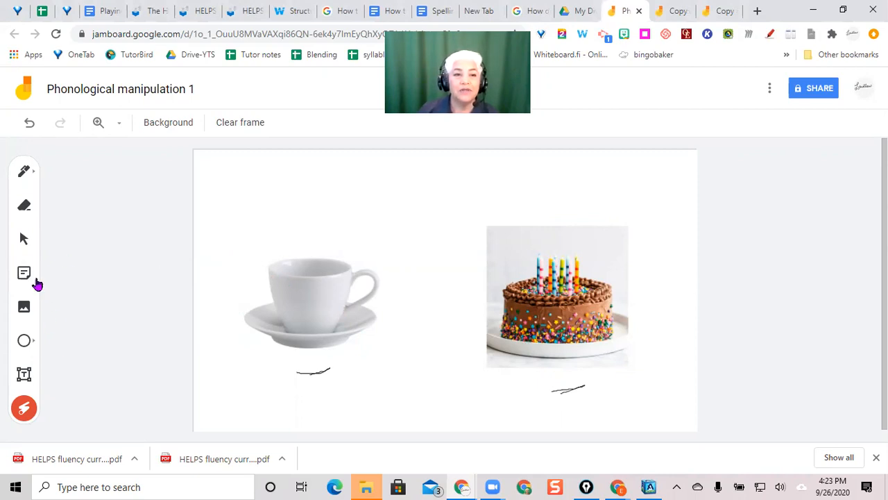
mouse_move(36, 313)
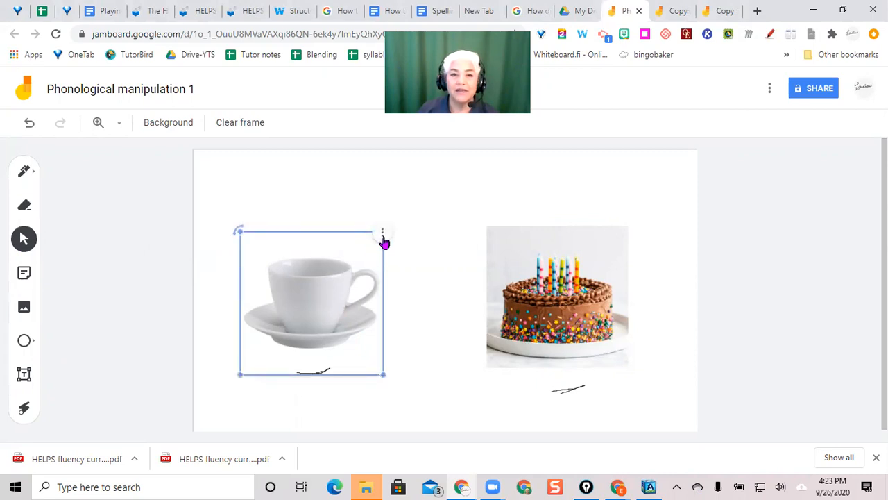
key("Delete")
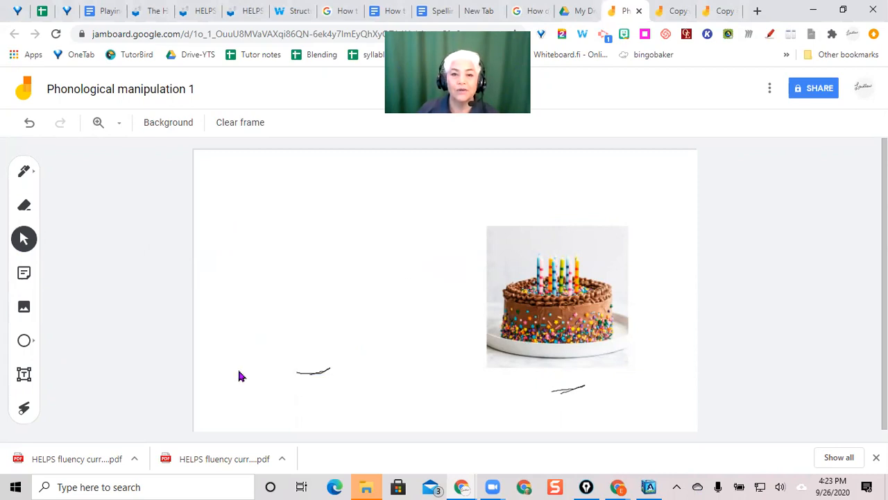
mouse_move(256, 371)
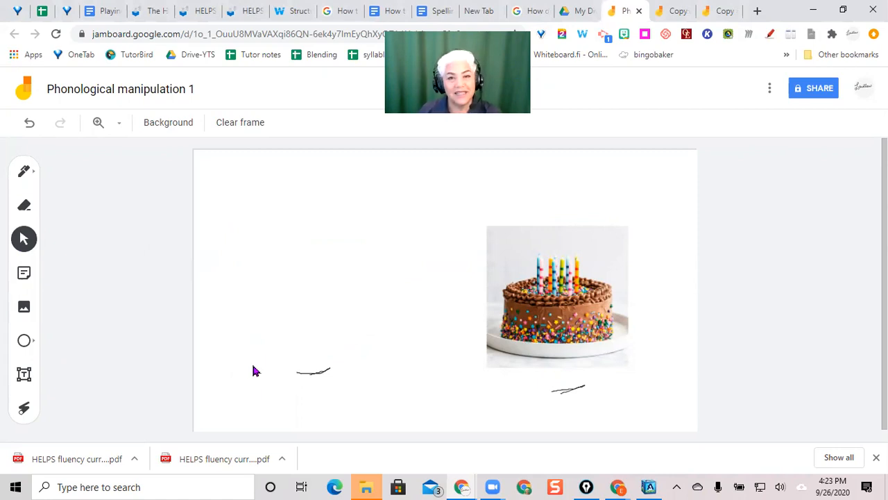
mouse_move(314, 306)
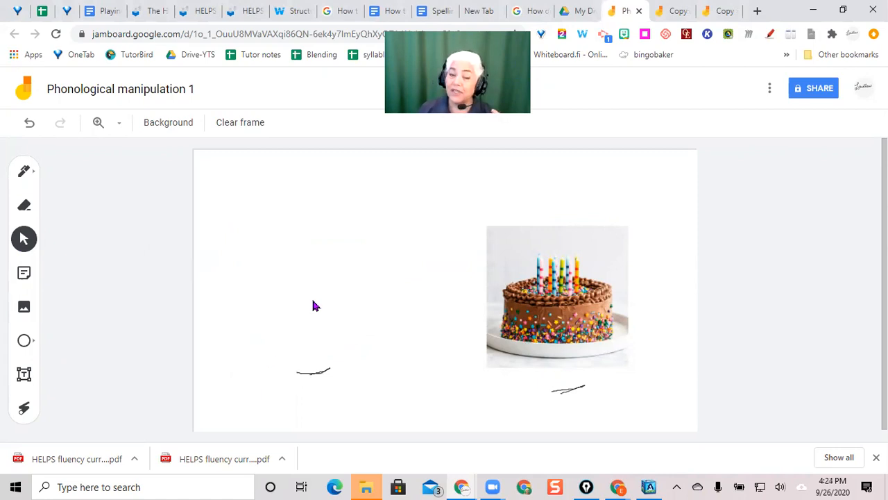
mouse_move(299, 321)
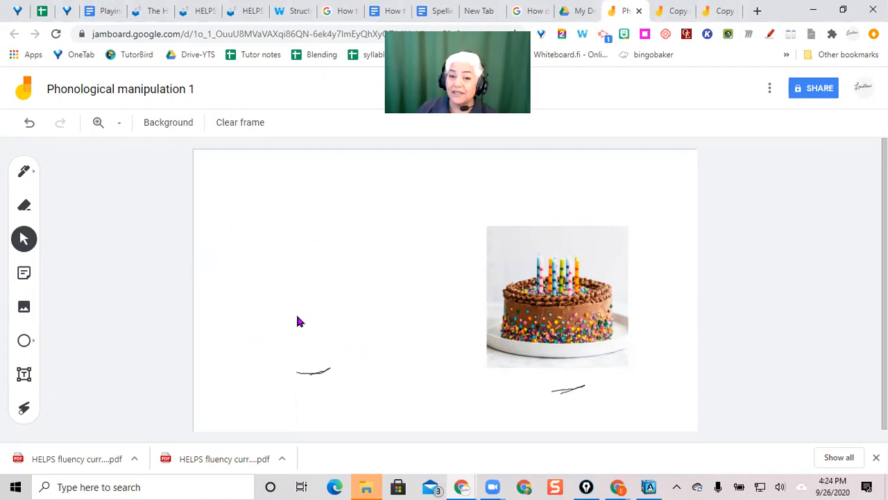
mouse_move(311, 313)
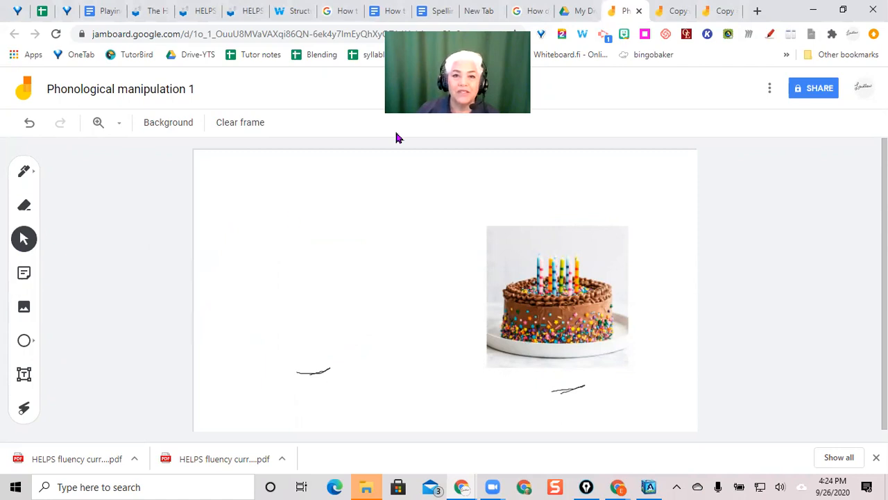
left_click(487, 89)
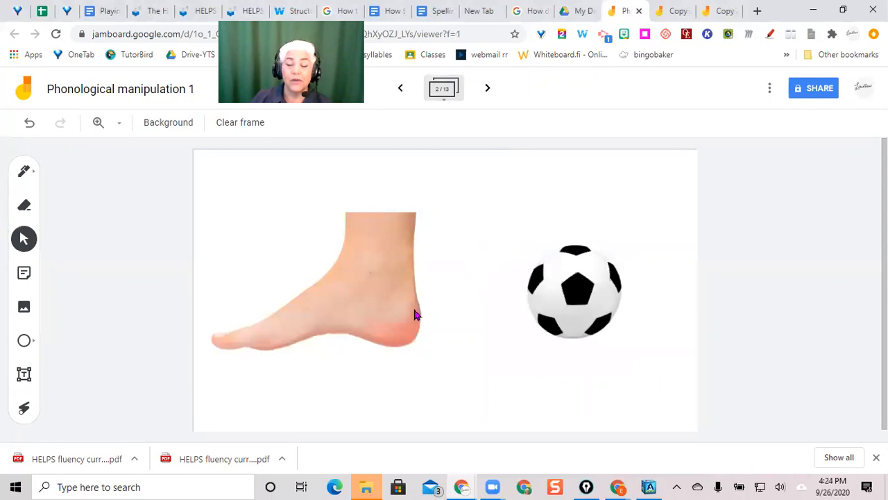
mouse_move(390, 344)
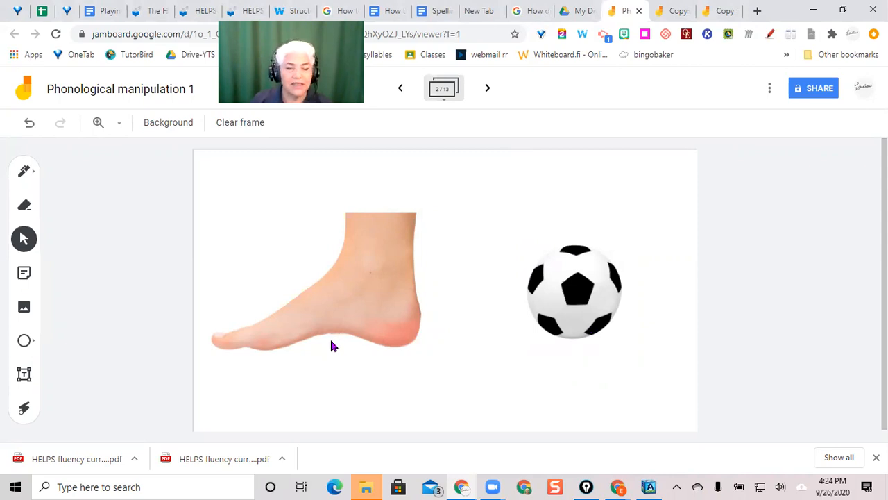
mouse_move(320, 363)
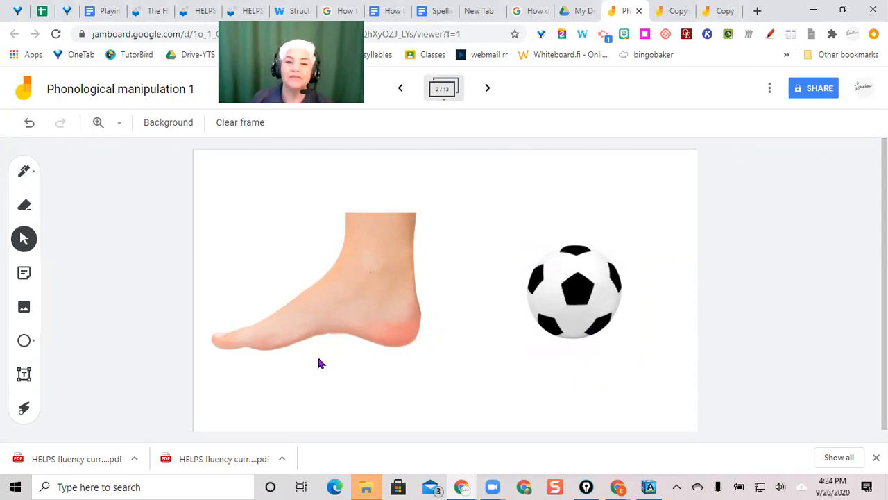
mouse_move(340, 301)
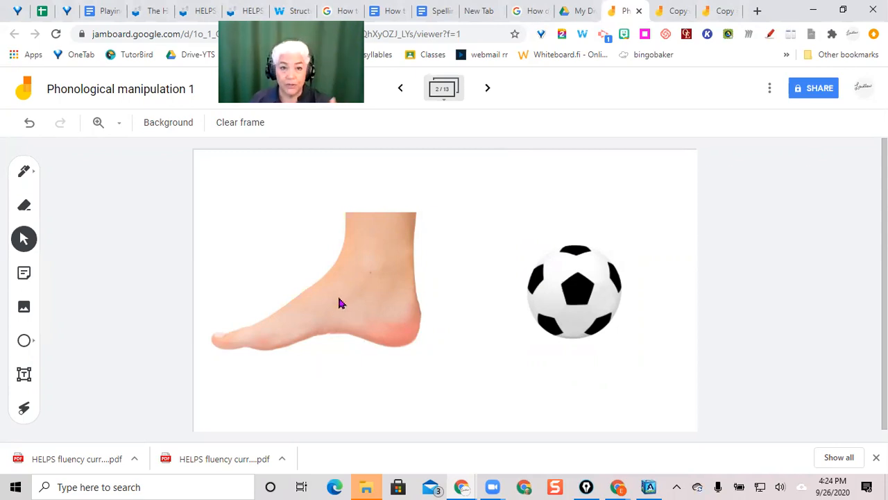
mouse_move(347, 333)
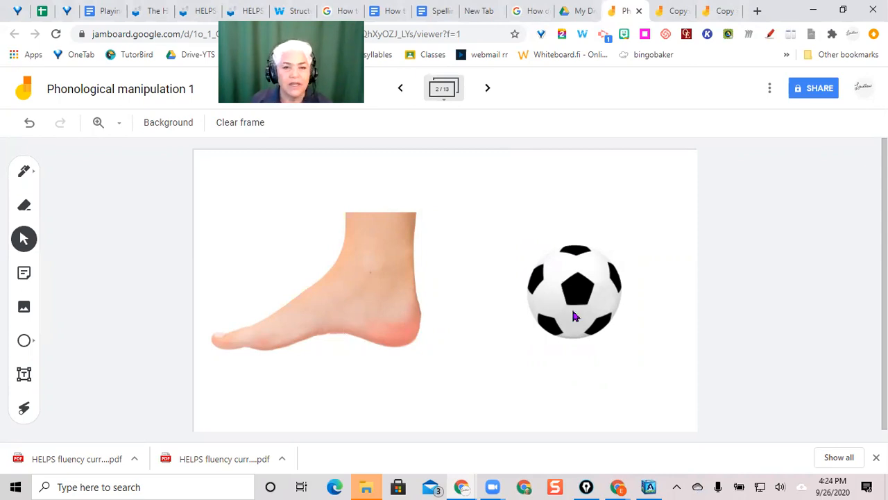
mouse_move(287, 375)
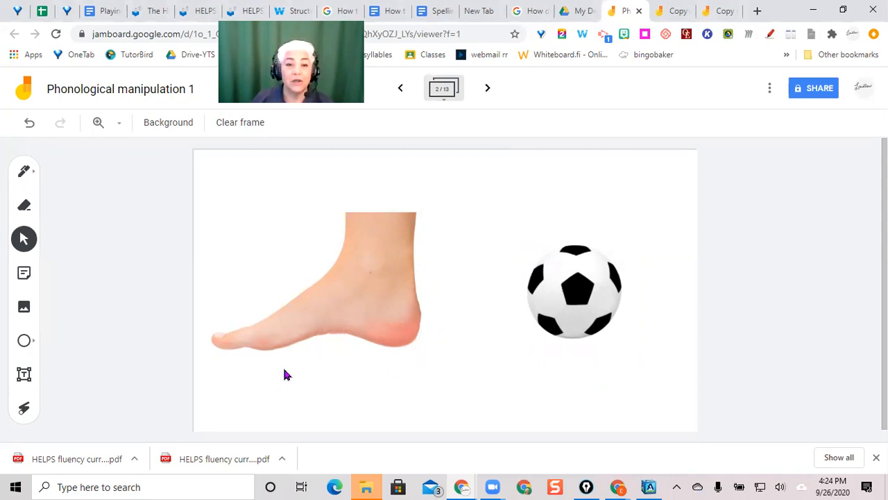
mouse_move(283, 262)
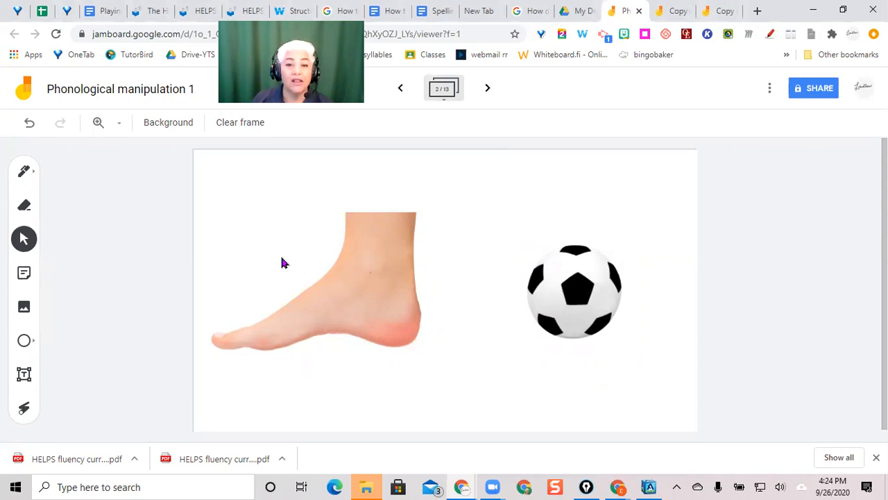
Drag the soccer ball picture away and set it back beside the foot.
left_click(575, 290)
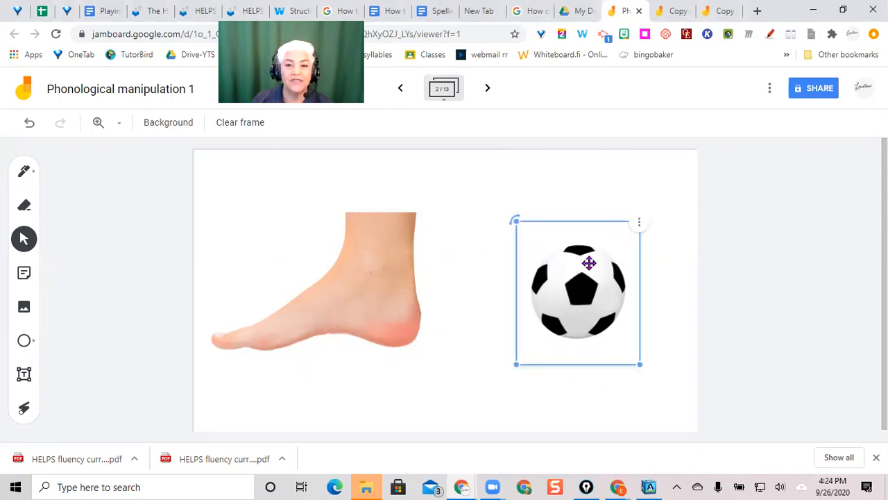
left_click_drag(579, 287, 697, 409)
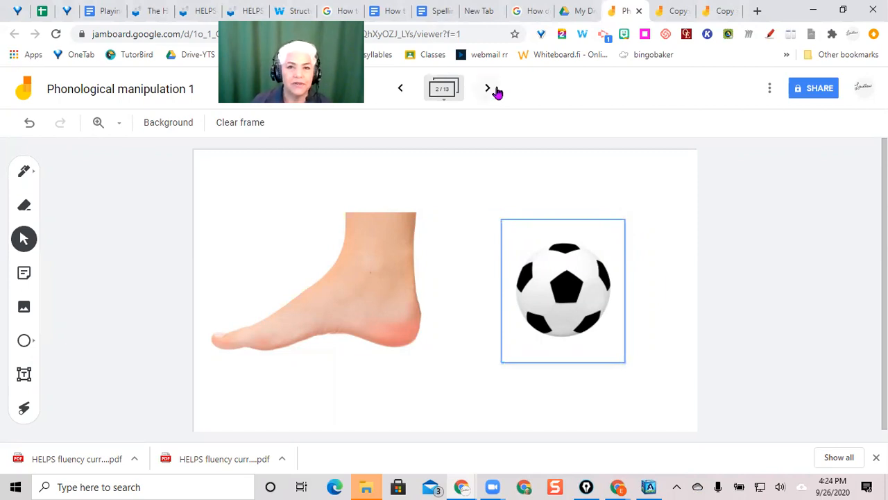
Show the dog-and-house frame and drag the dog picture away and back beside the house.
left_click(487, 89)
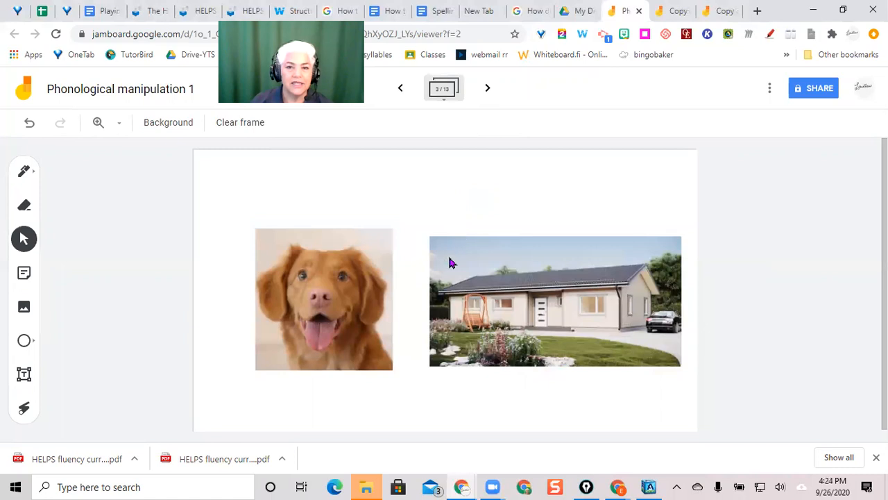
mouse_move(588, 325)
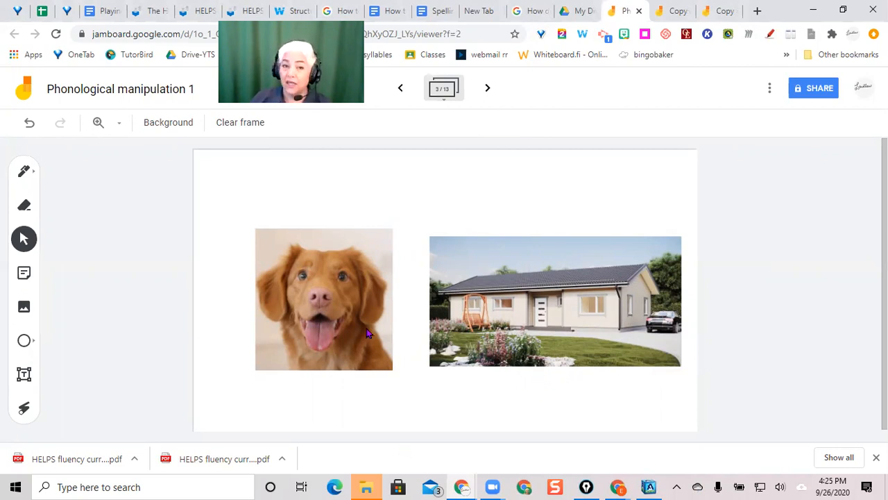
mouse_move(222, 318)
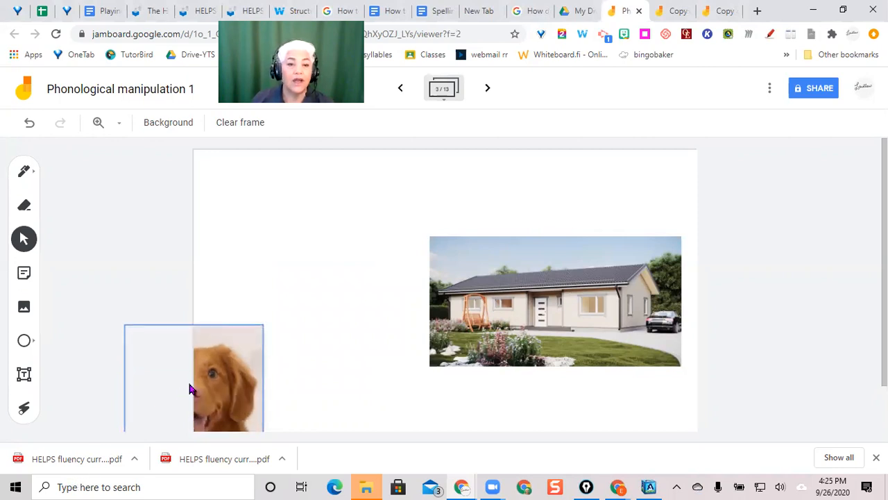
left_click_drag(209, 377, 308, 298)
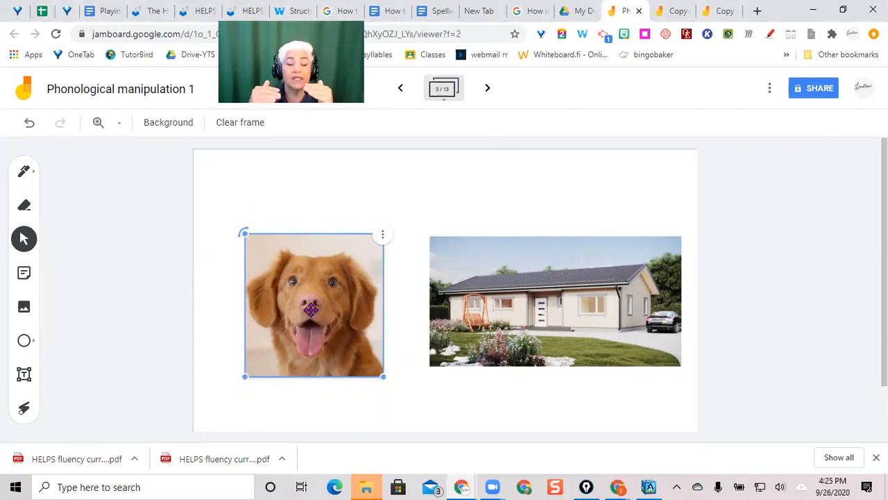
mouse_move(488, 215)
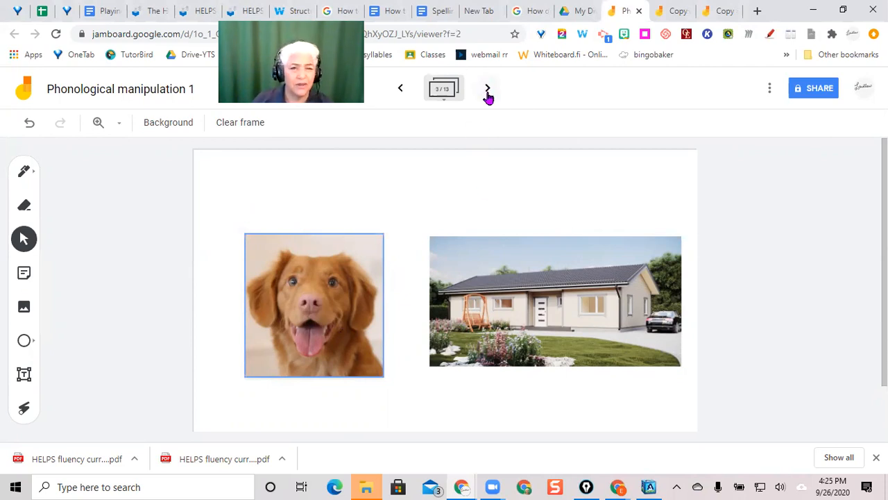
Show the yellow-and-red-square frame and briefly select the yellow square.
left_click(487, 89)
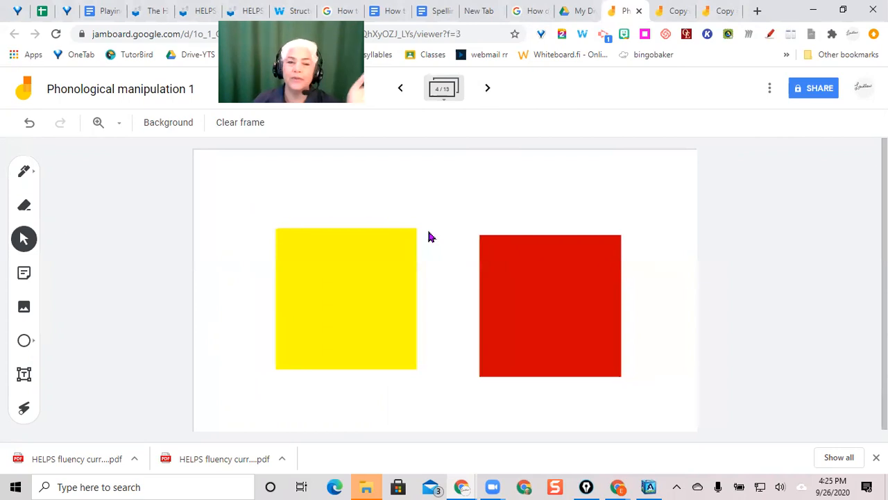
mouse_move(367, 322)
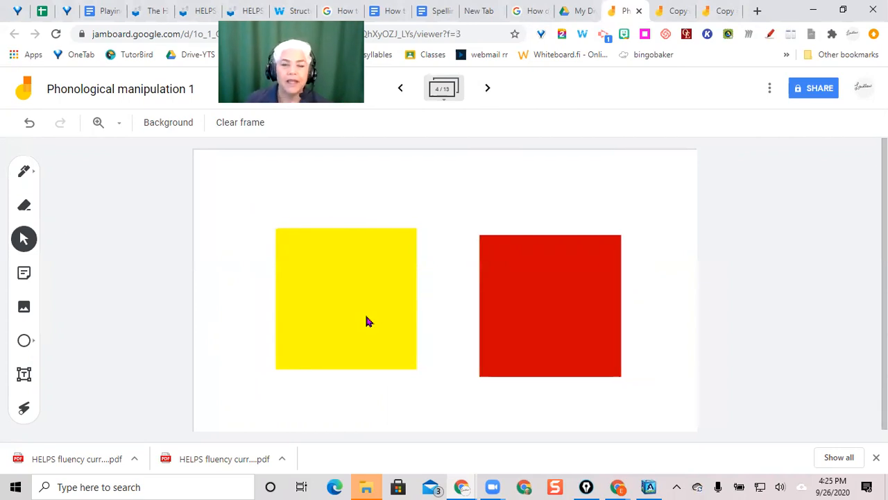
mouse_move(340, 319)
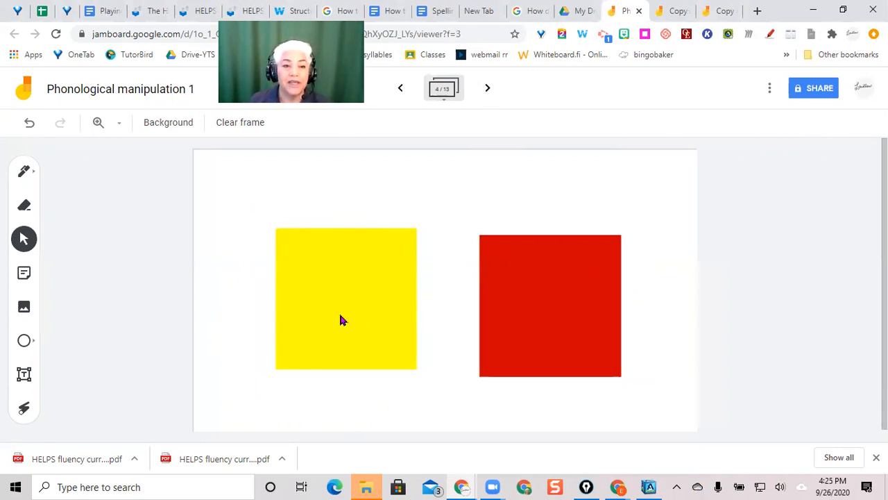
left_click(347, 298)
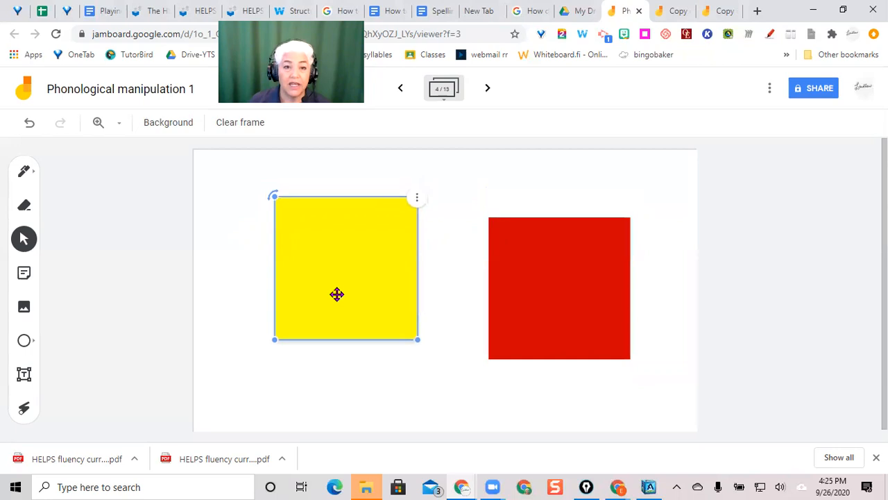
left_click(558, 288)
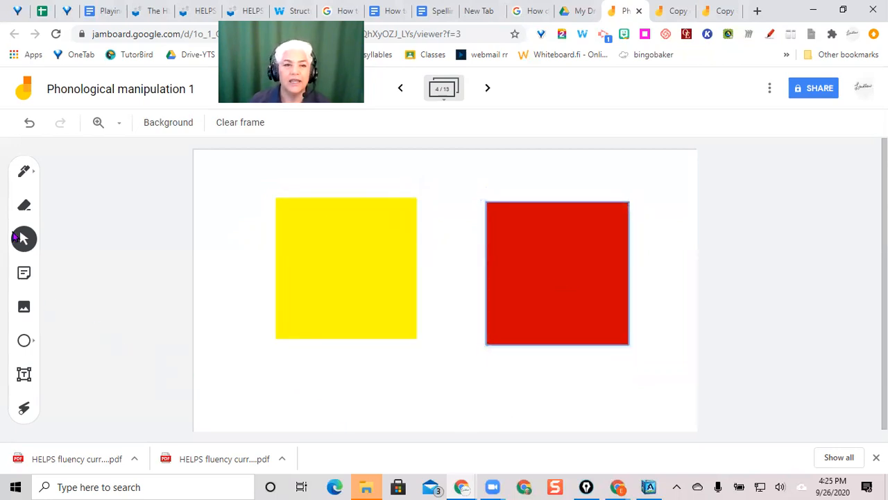
mouse_move(24, 205)
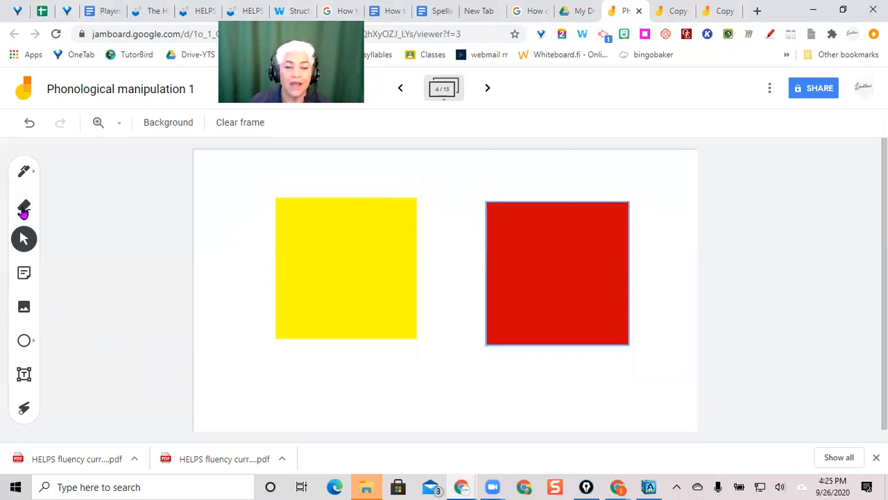
mouse_move(24, 171)
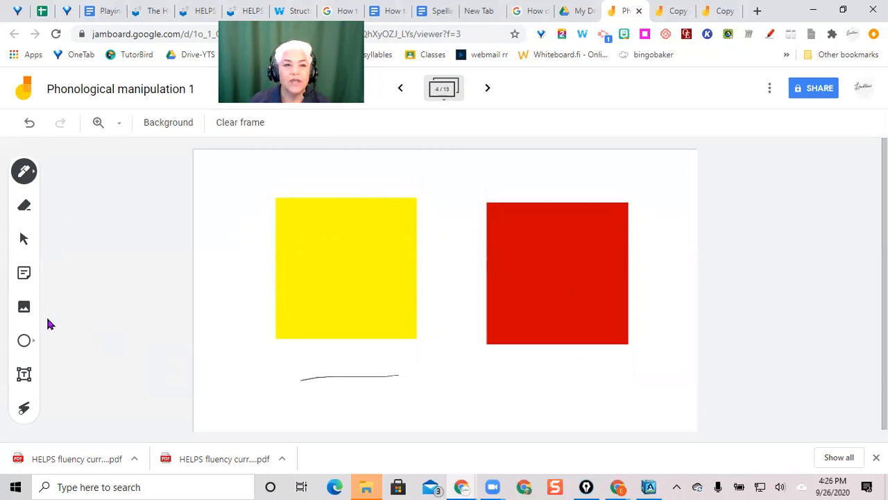
Draw a pen line under each square, then drag the yellow square off and back above its line.
left_click_drag(516, 377, 538, 377)
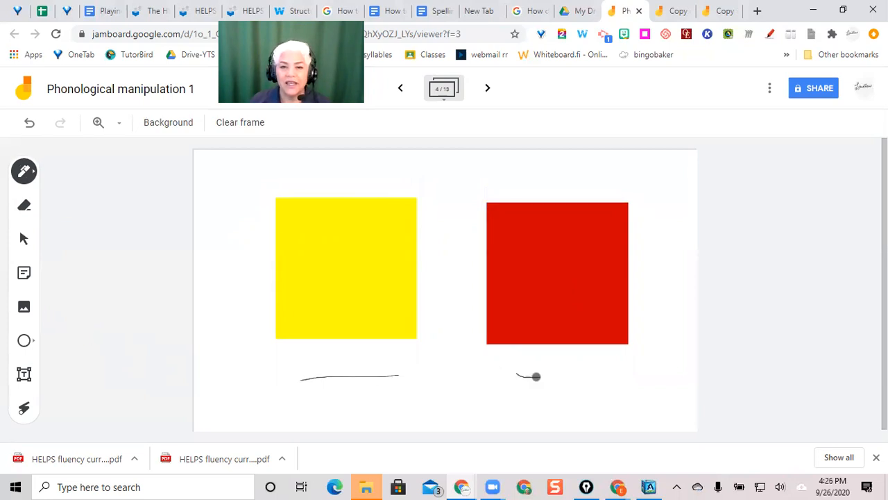
left_click_drag(536, 376, 687, 383)
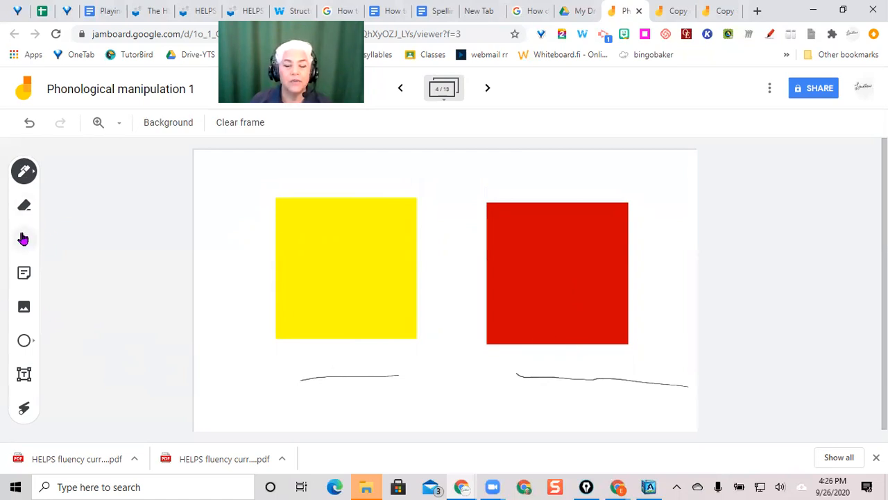
left_click_drag(347, 269, 255, 342)
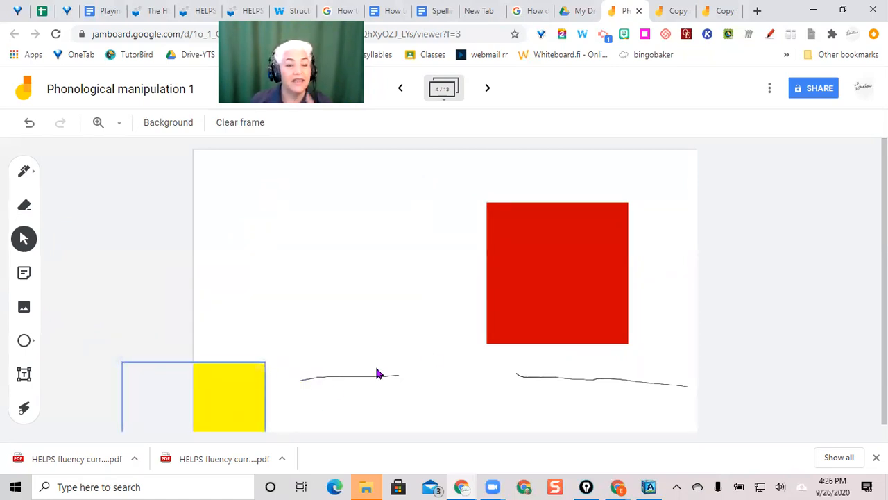
mouse_move(562, 333)
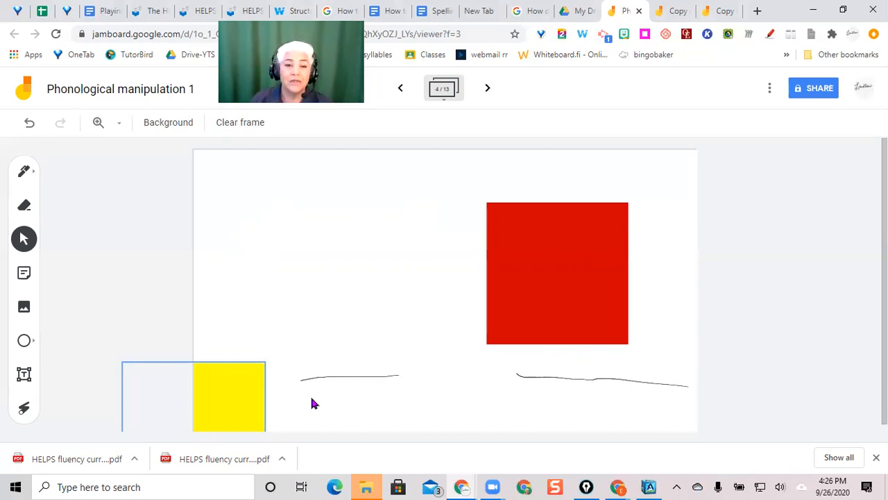
left_click_drag(229, 397, 328, 284)
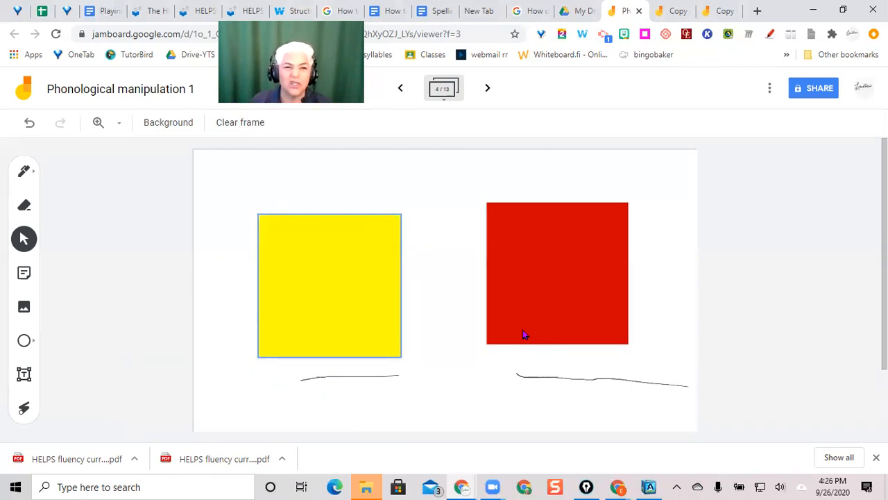
Settle both squares above their lines, then drag the red square off and back beside the yellow one.
left_click_drag(329, 285, 336, 326)
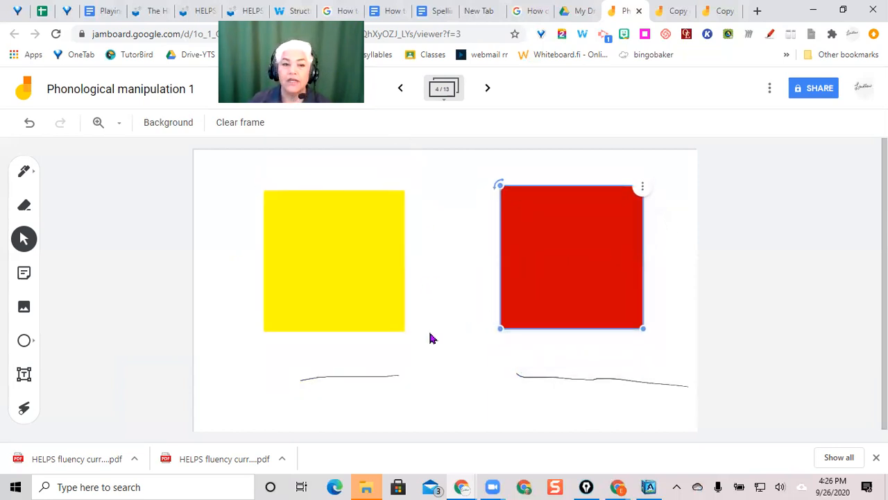
left_click_drag(333, 261, 349, 274)
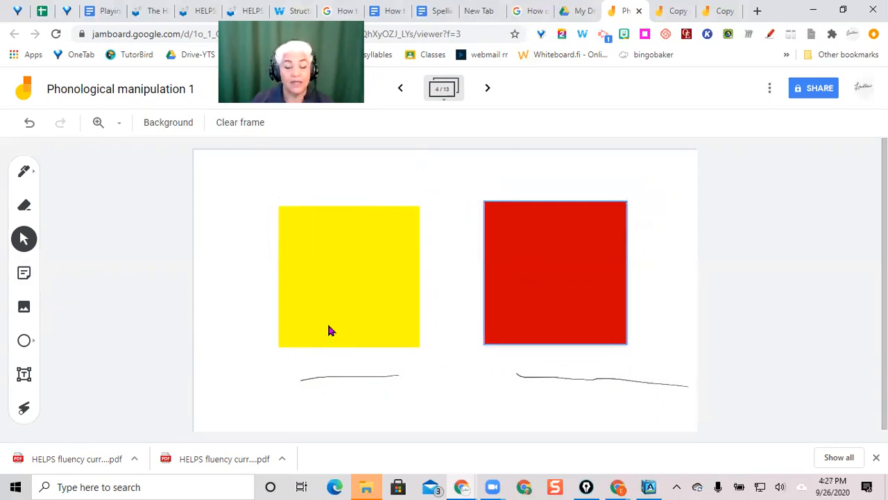
left_click(555, 272)
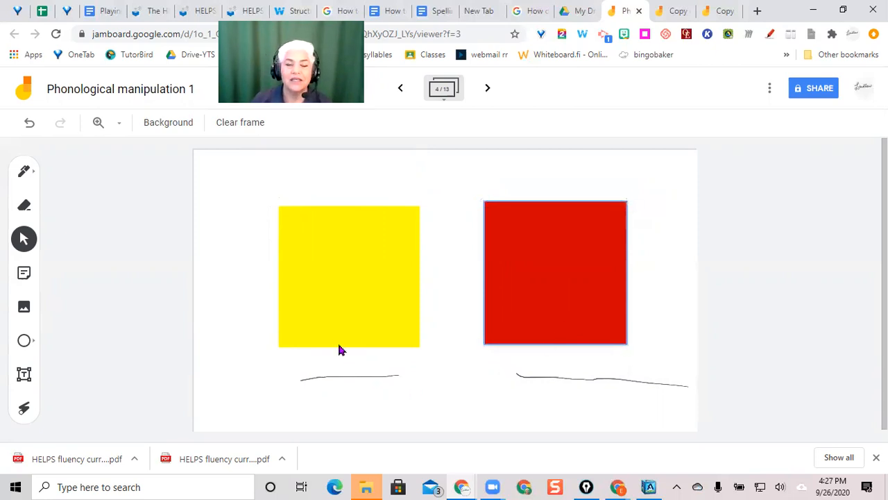
left_click(555, 272)
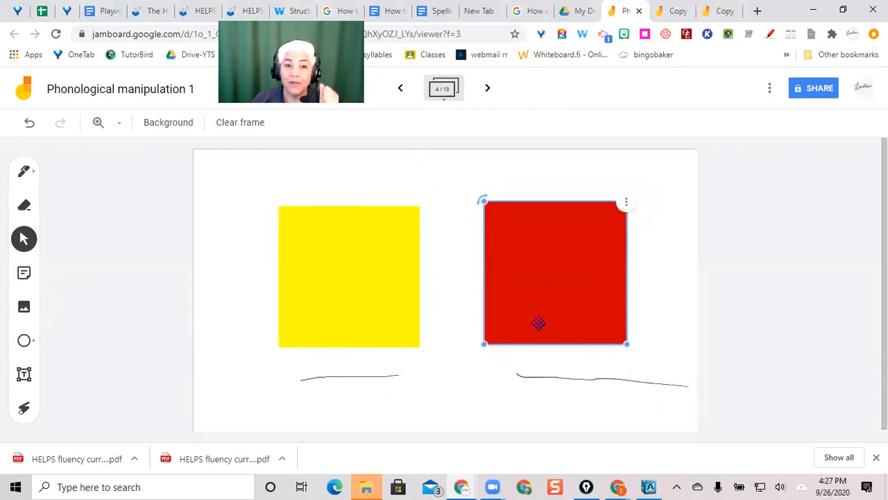
mouse_move(540, 311)
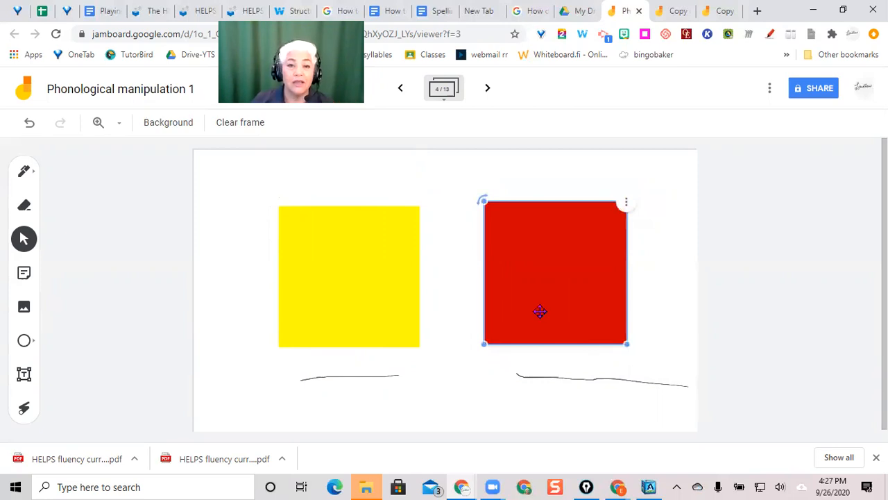
mouse_move(583, 277)
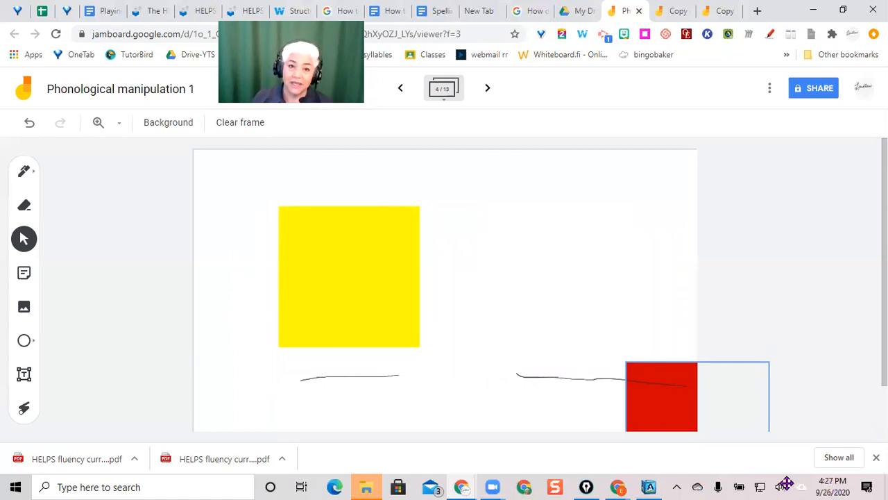
left_click_drag(661, 396, 530, 286)
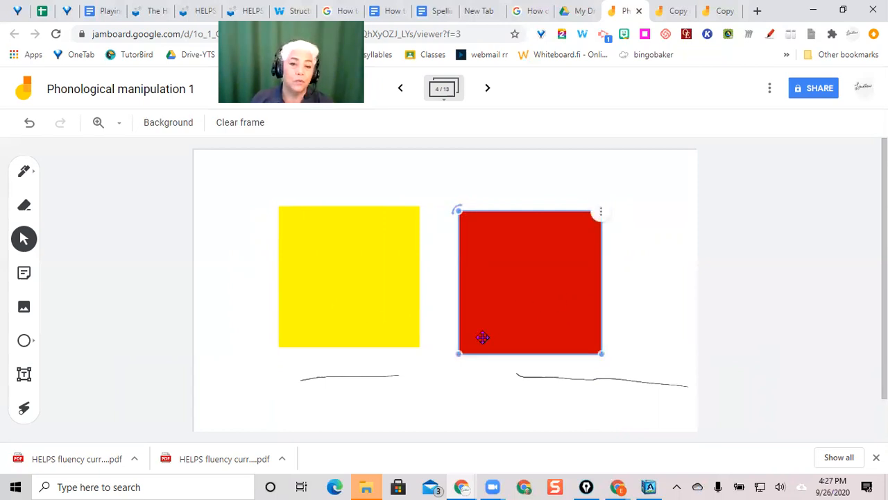
left_click(336, 219)
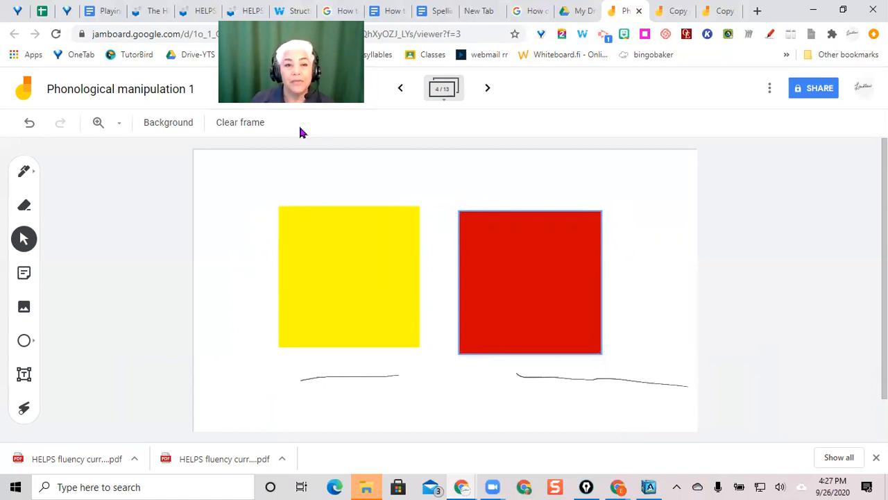
mouse_move(350, 122)
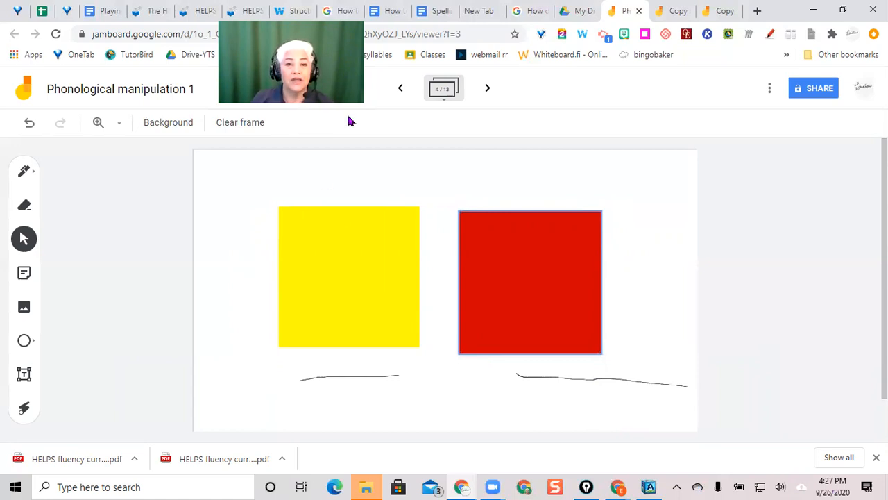
mouse_move(381, 219)
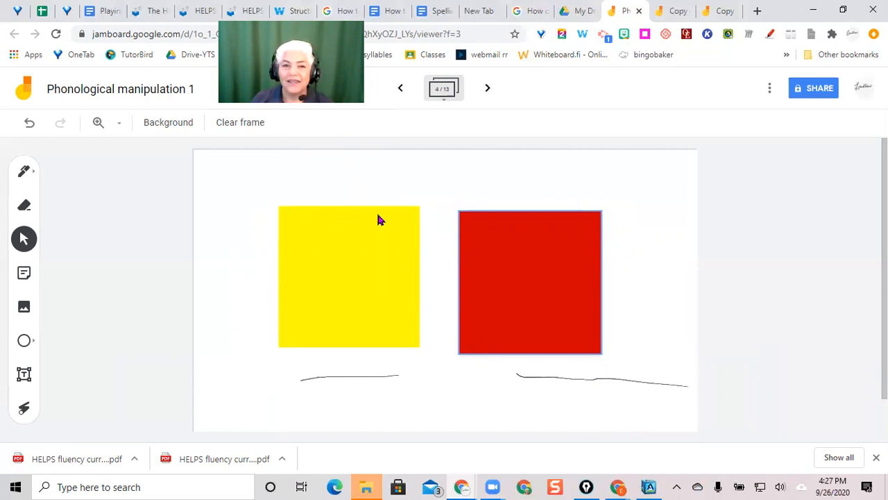
mouse_move(330, 122)
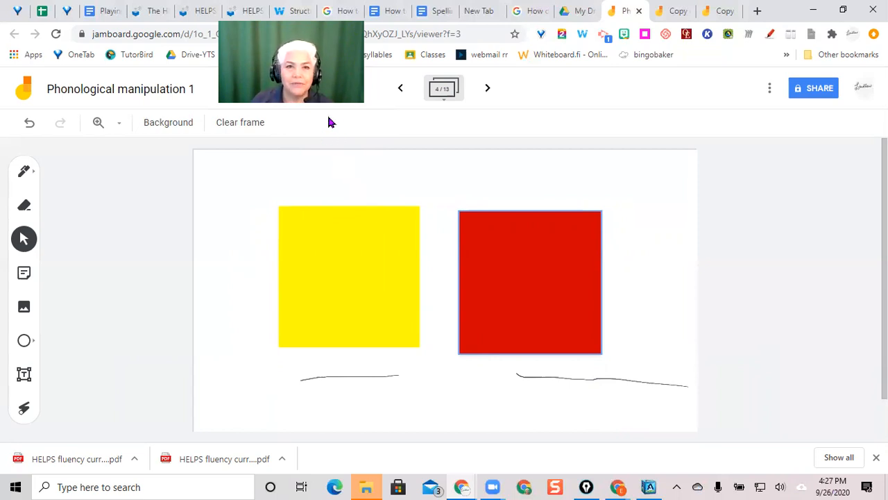